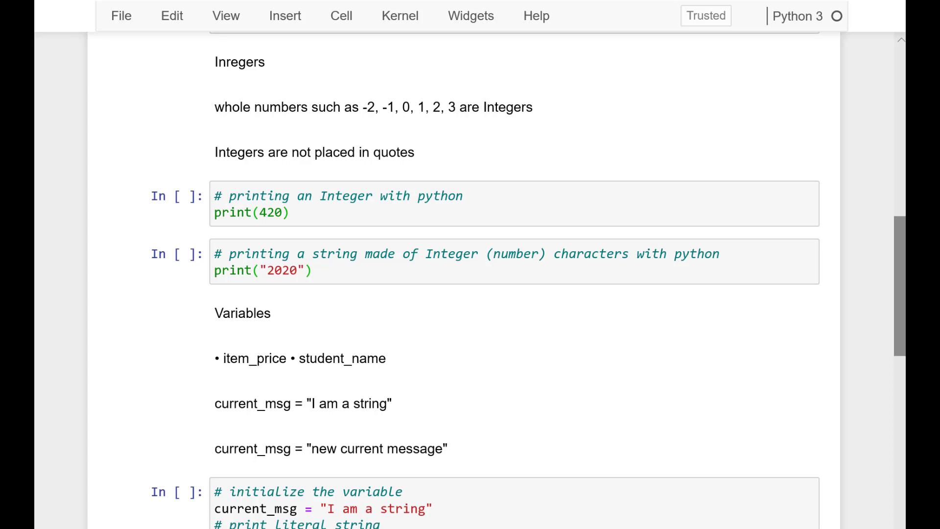
Select the misspelled 'Inregers' heading cell for correction to 'Integers'
{"action": "left_click", "coordinate": [240, 62]}
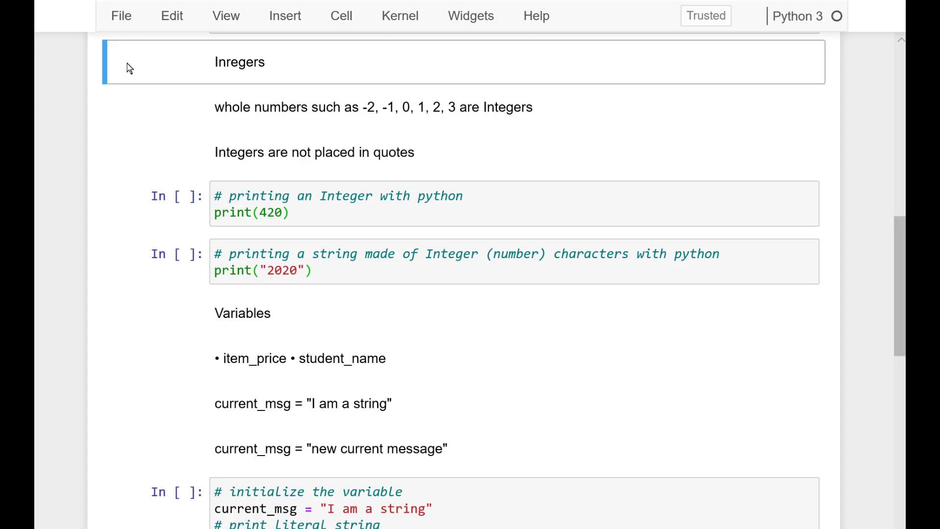
{"action": "mouse_move", "coordinate": [88, 122]}
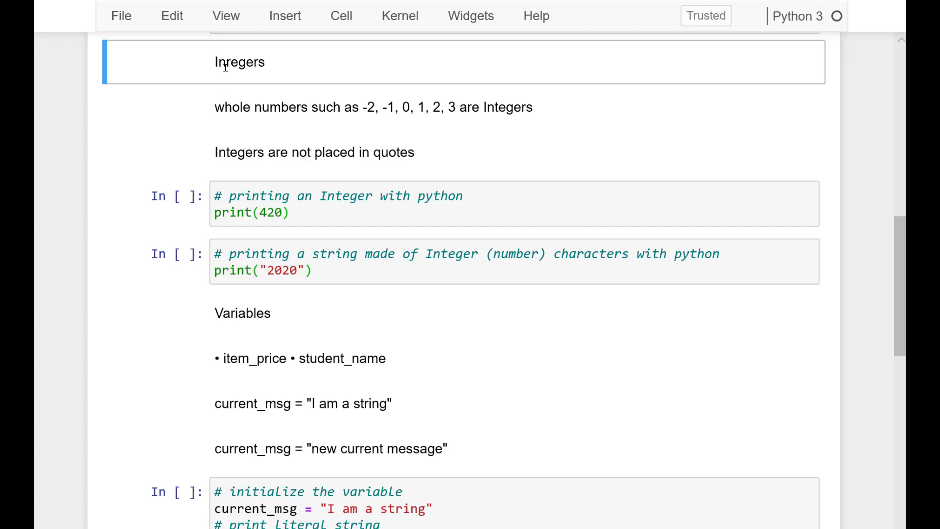
{"action": "mouse_move", "coordinate": [227, 104]}
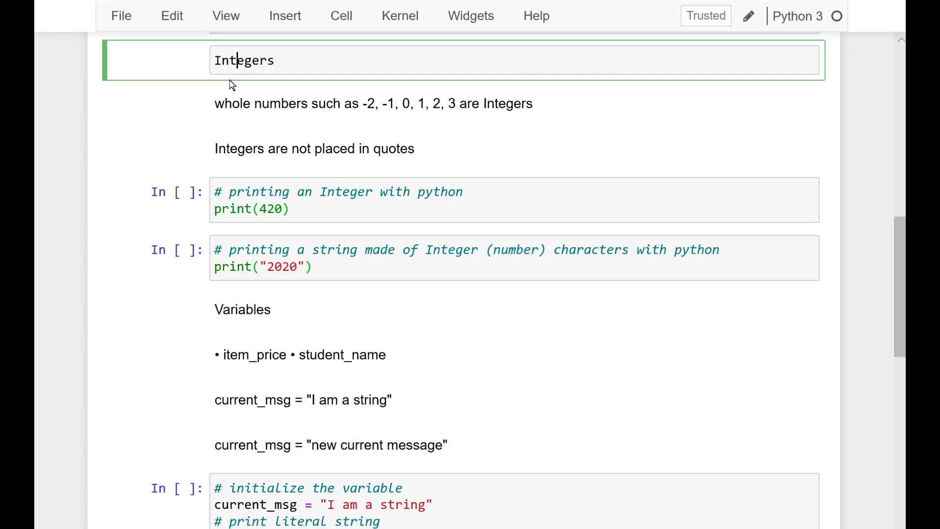
{"action": "mouse_move", "coordinate": [233, 96]}
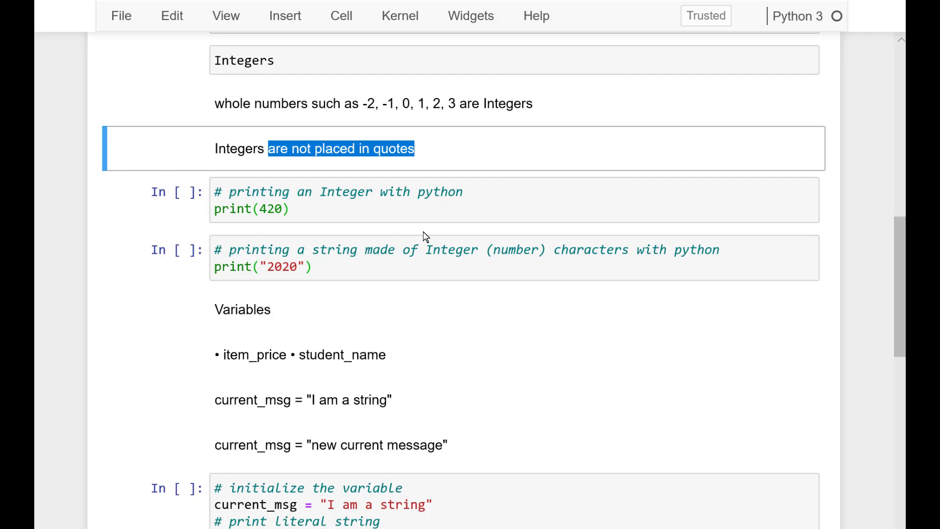
{"action": "mouse_move", "coordinate": [460, 294]}
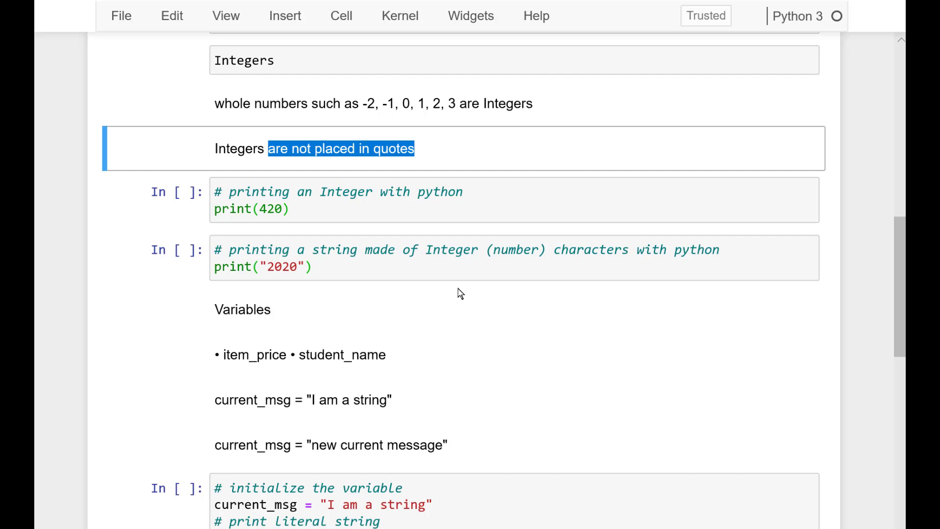
{"action": "mouse_move", "coordinate": [400, 289]}
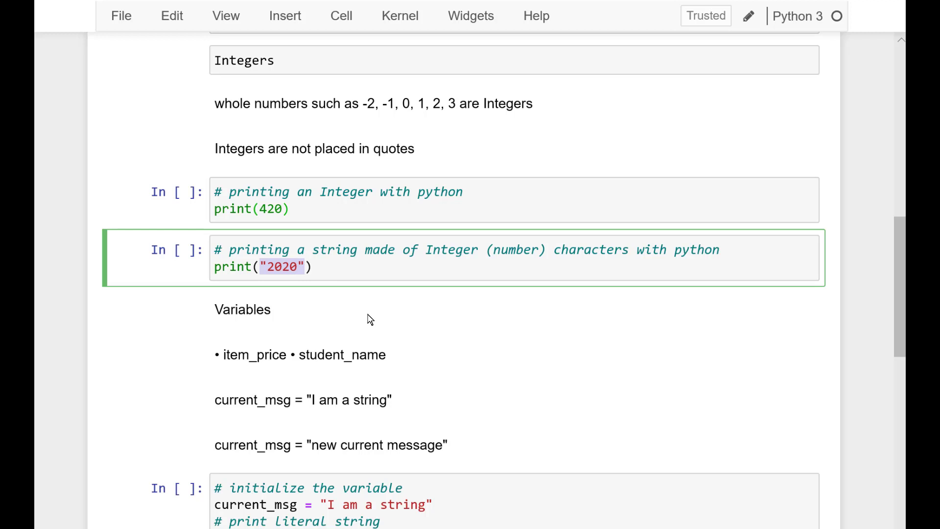
{"action": "mouse_move", "coordinate": [336, 270]}
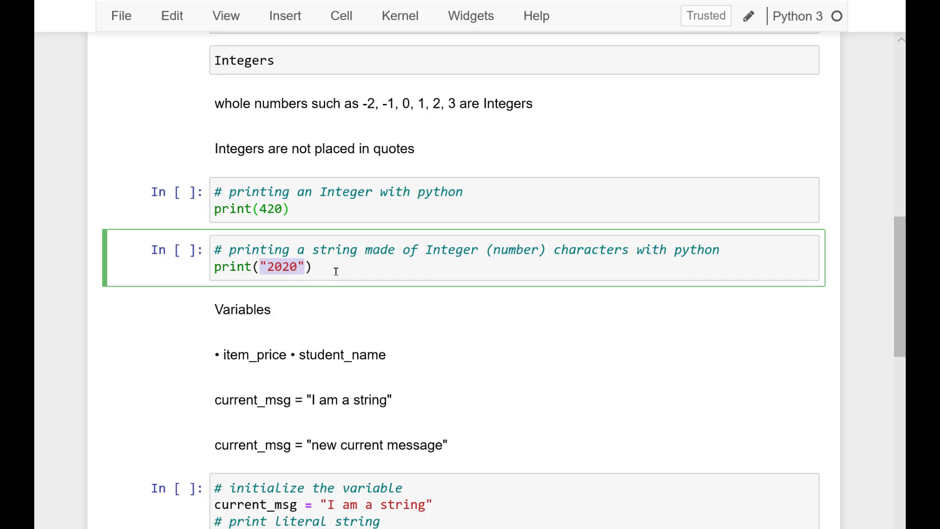
Run the print(420) and print("2020") cells so their outputs appear
{"action": "left_click", "coordinate": [321, 208]}
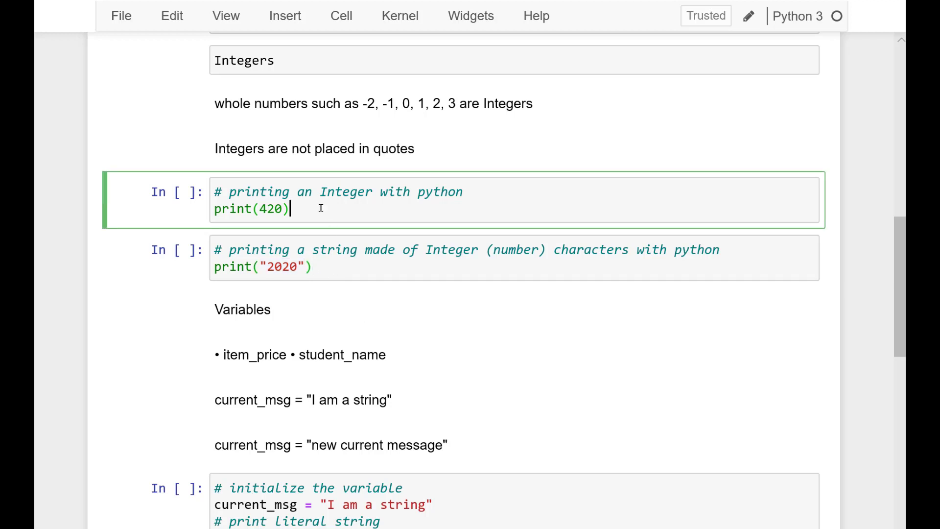
{"action": "key", "text": "shift+enter"}
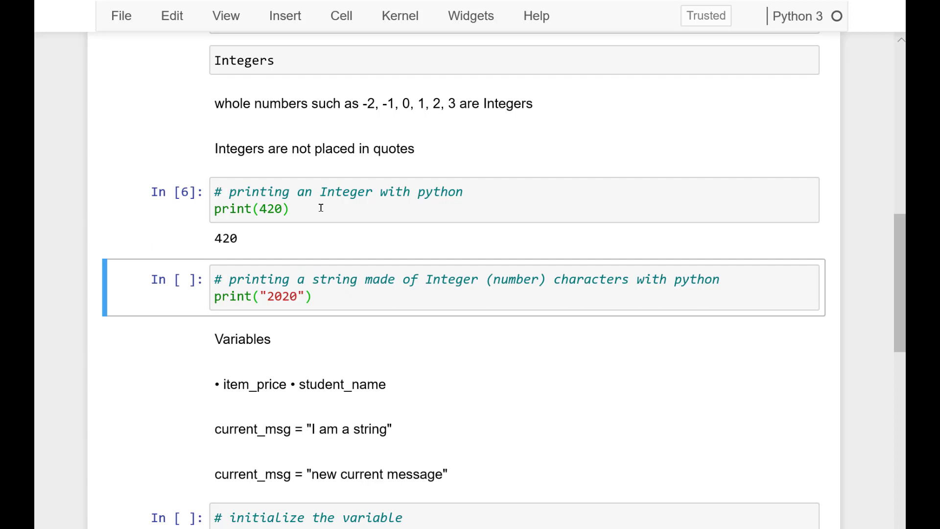
{"action": "double_click", "coordinate": [225, 237]}
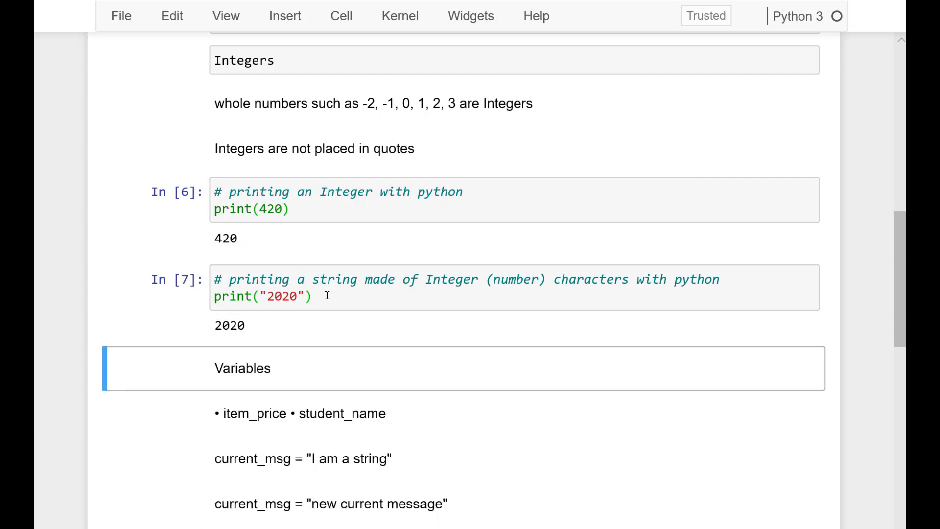
Highlight the 2020 output and return focus to the print("2020") cell
{"action": "double_click", "coordinate": [229, 326]}
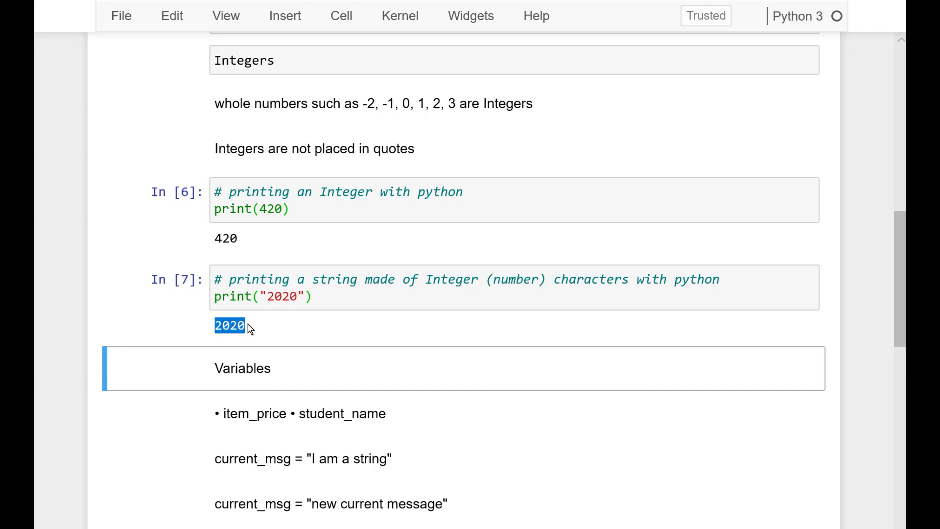
{"action": "left_click", "coordinate": [395, 344]}
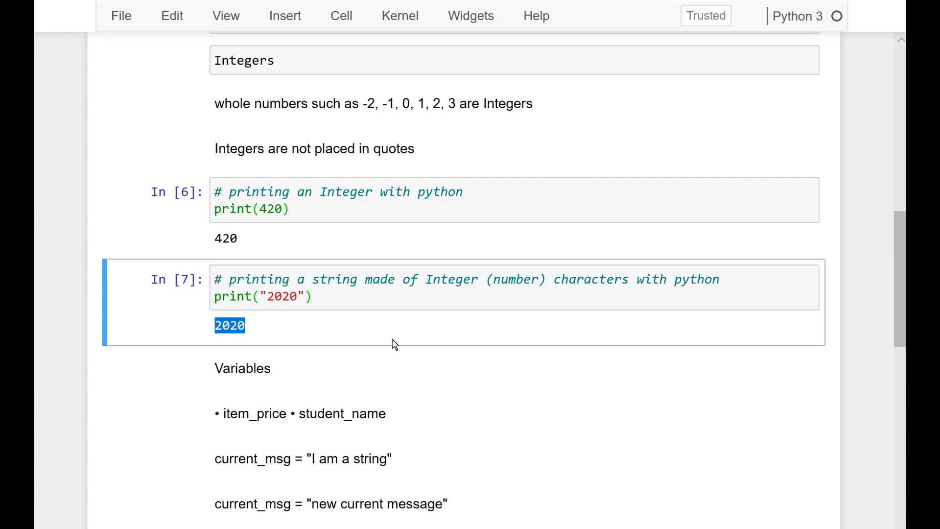
{"action": "mouse_move", "coordinate": [280, 342]}
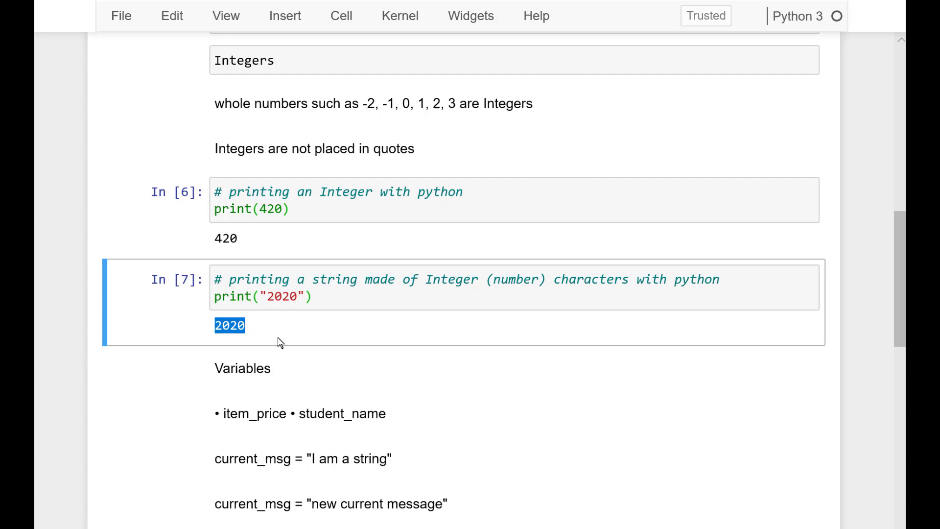
{"action": "left_click", "coordinate": [330, 347]}
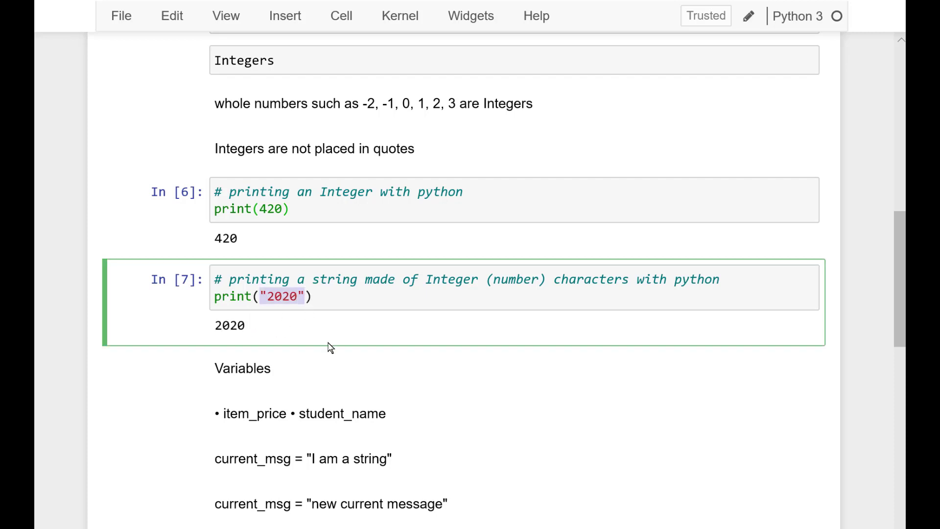
{"action": "scroll", "scroll_direction": "down", "scroll_amount": 3}
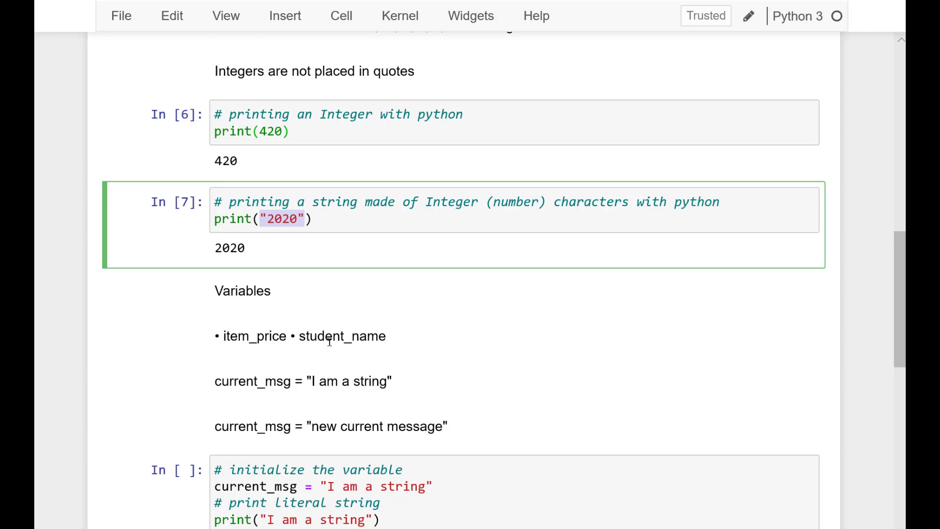
Enter edit mode on the Variables bullet list showing item_price and student_name
{"action": "scroll", "scroll_direction": "down", "scroll_amount": 3}
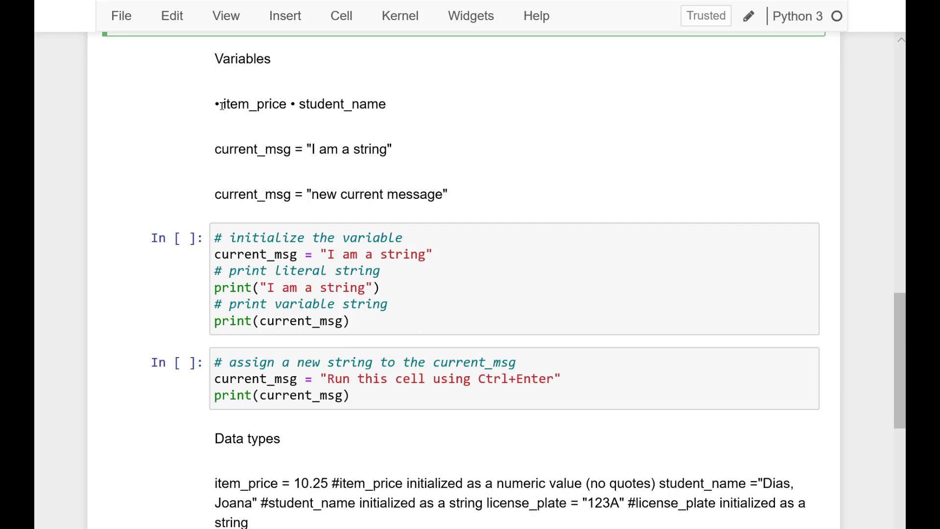
{"action": "double_click", "coordinate": [254, 104]}
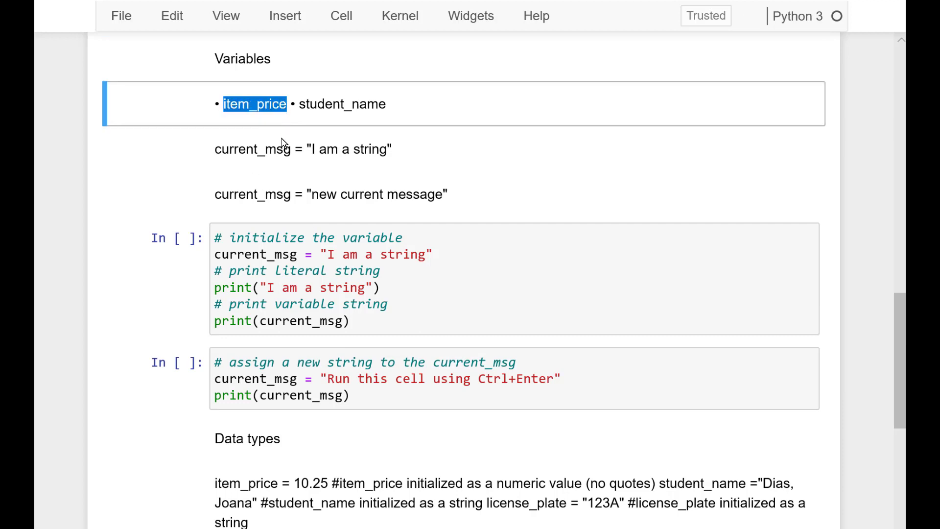
{"action": "mouse_move", "coordinate": [291, 166]}
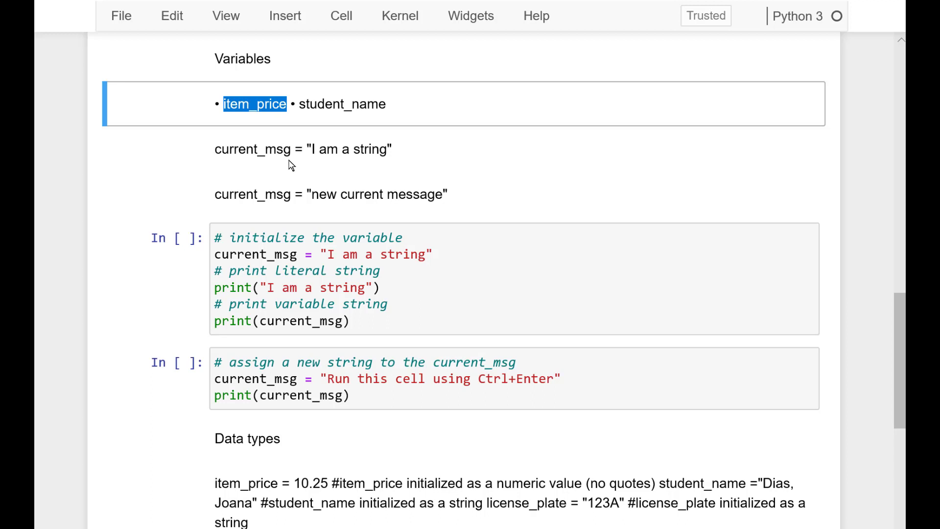
{"action": "double_click", "coordinate": [322, 104]}
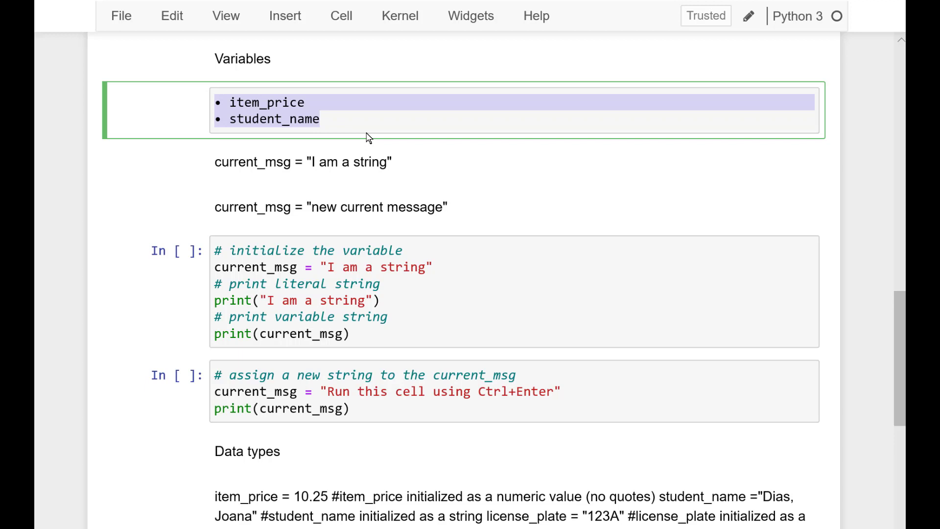
{"action": "left_click", "coordinate": [363, 118]}
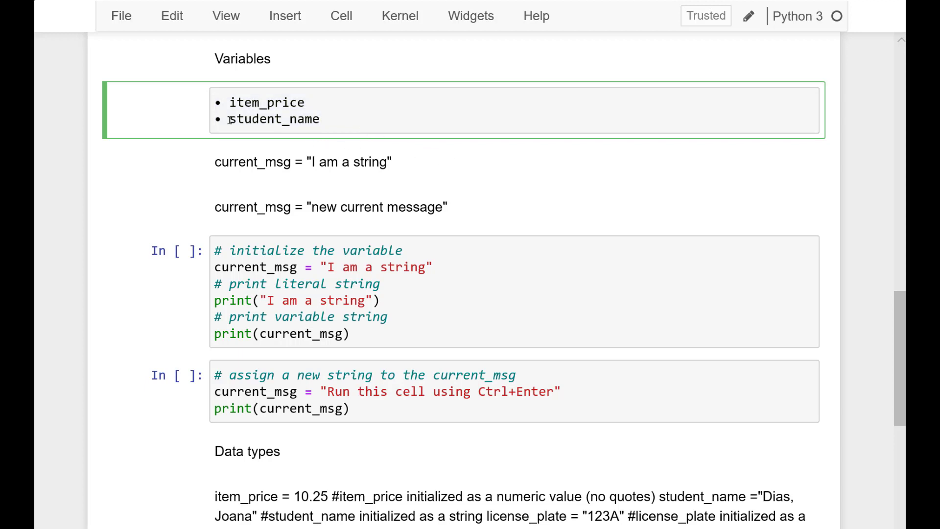
{"action": "double_click", "coordinate": [247, 118]}
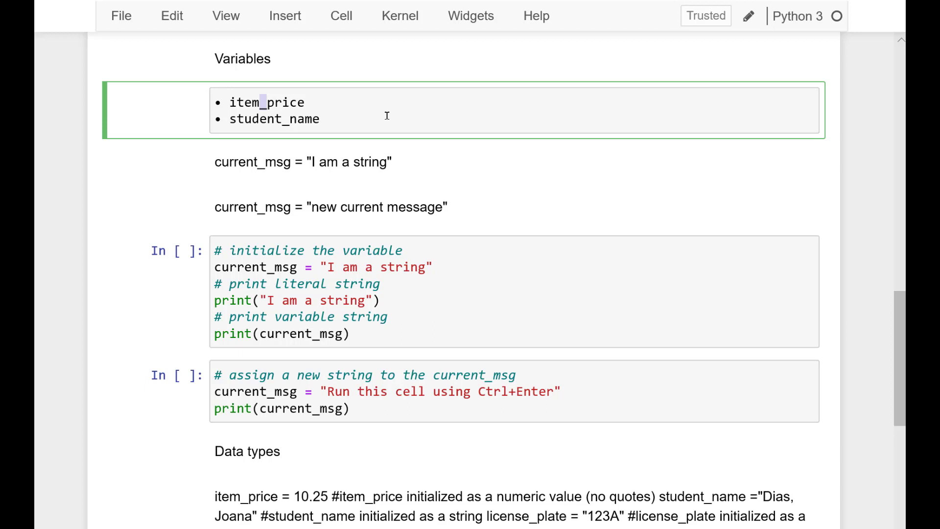
{"action": "mouse_move", "coordinate": [237, 152]}
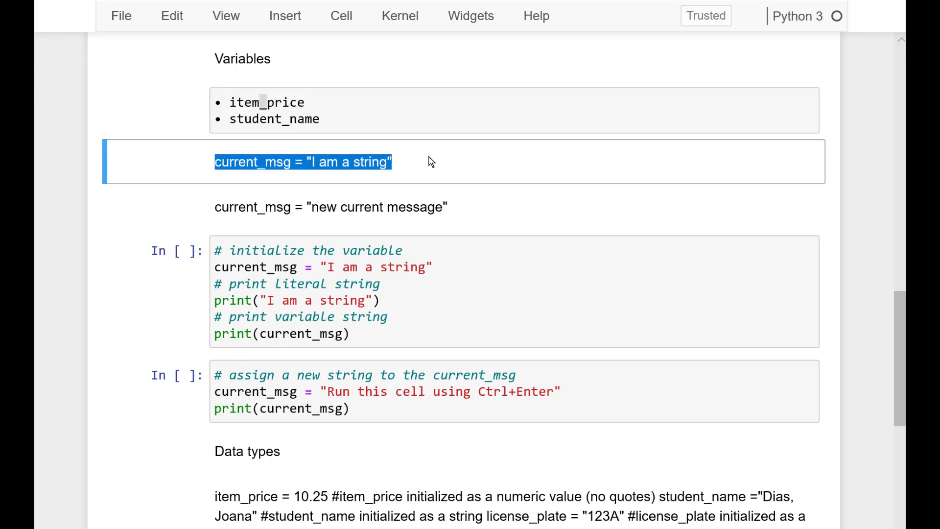
{"action": "mouse_move", "coordinate": [472, 169]}
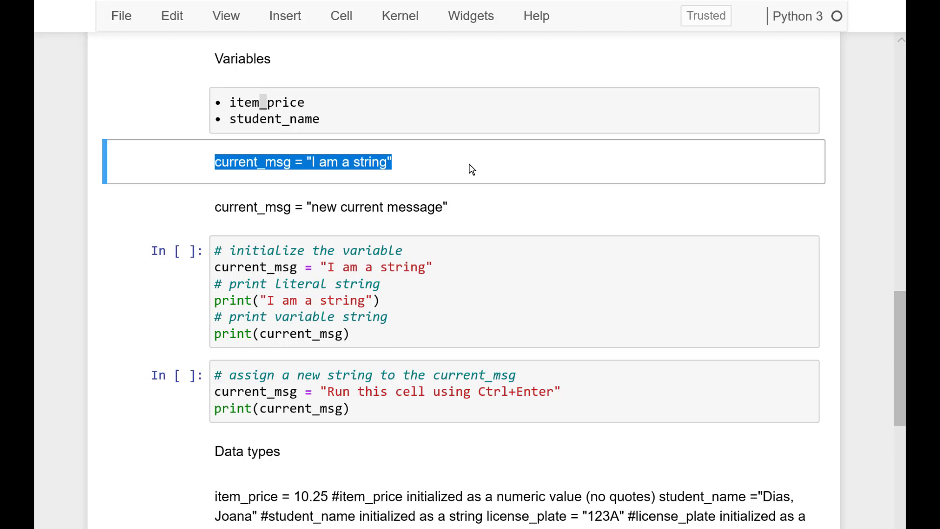
{"action": "double_click", "coordinate": [342, 207]}
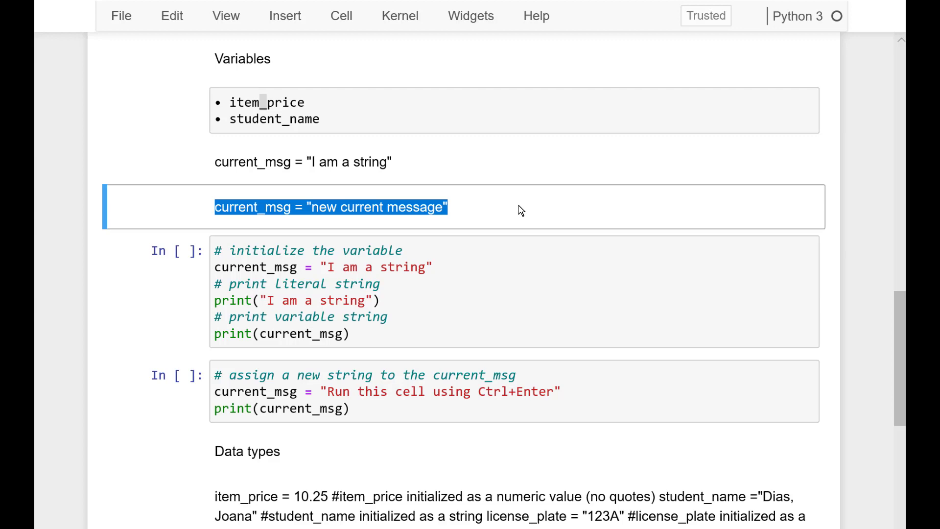
{"action": "scroll", "scroll_direction": "down", "scroll_amount": 3}
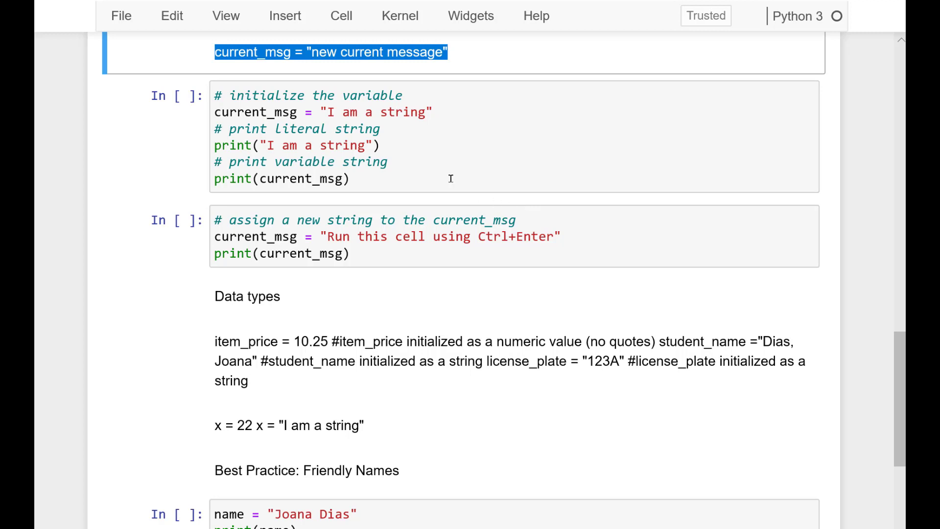
{"action": "mouse_move", "coordinate": [219, 115]}
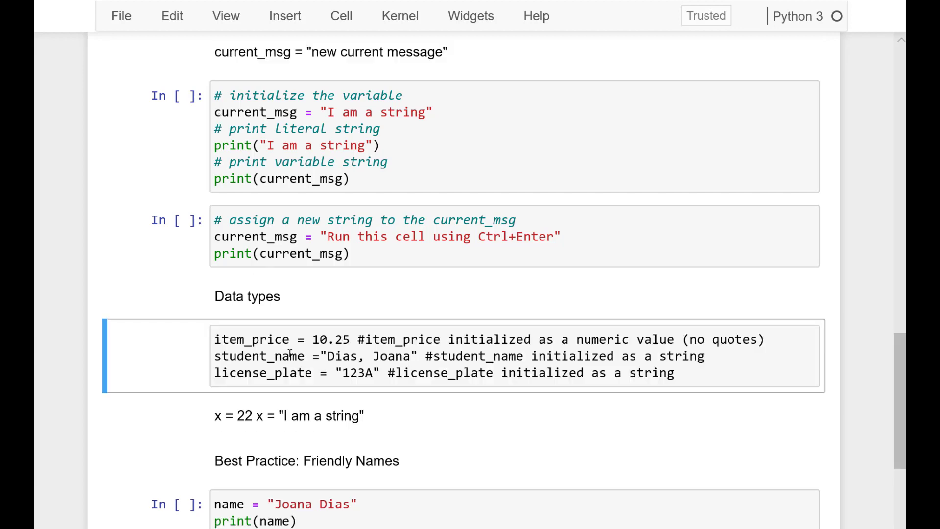
Scroll down to the Data types examples and x reassignment cells
{"action": "scroll", "scroll_direction": "down", "scroll_amount": 3}
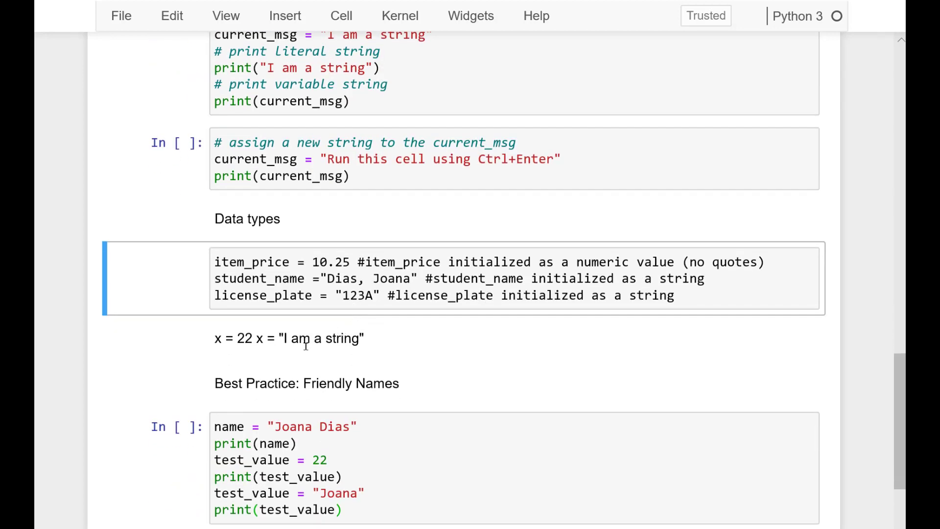
{"action": "mouse_move", "coordinate": [294, 355]}
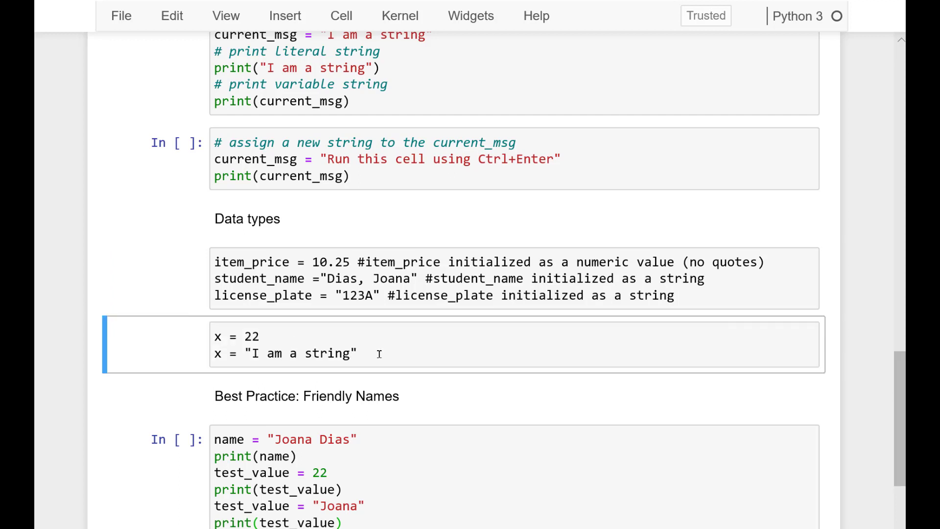
{"action": "mouse_move", "coordinate": [291, 353]}
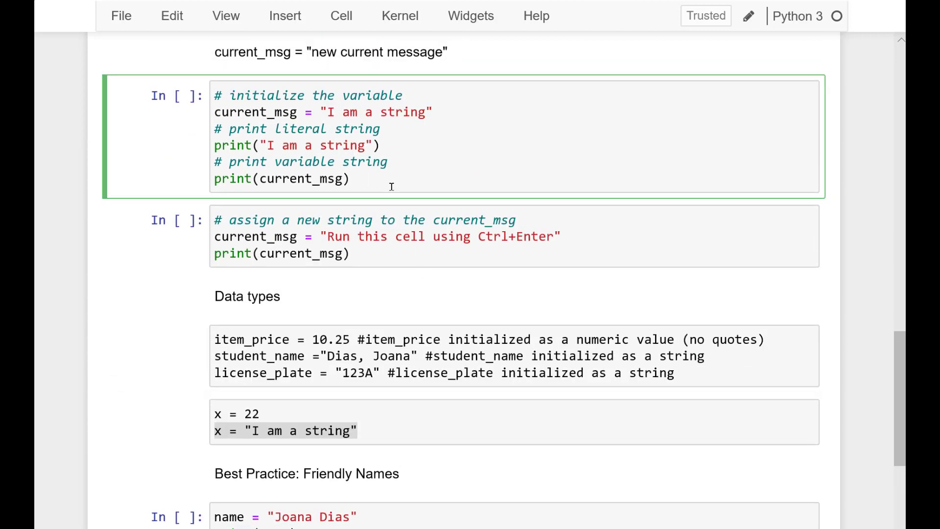
Run the cells initializing and reassigning current_msg so their outputs print
{"action": "key", "text": "ctrl+Enter"}
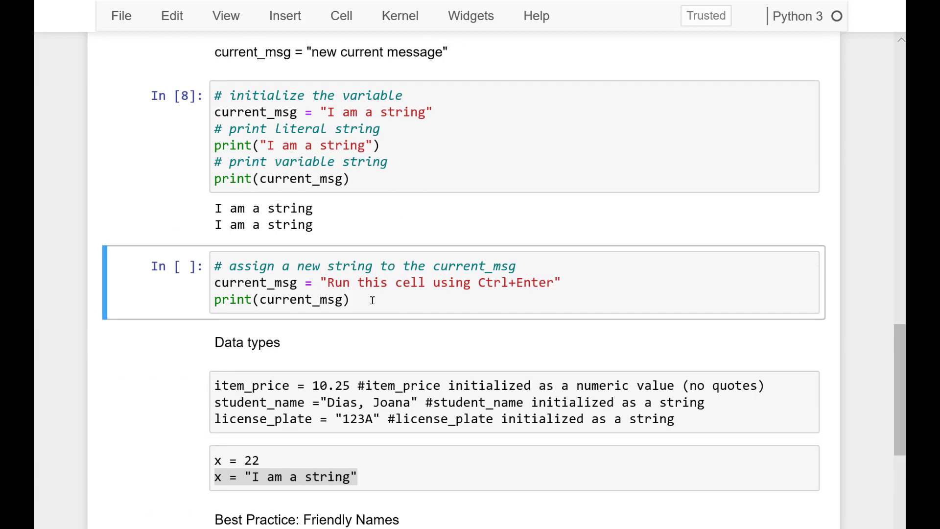
{"action": "key", "text": "ctrl+enter"}
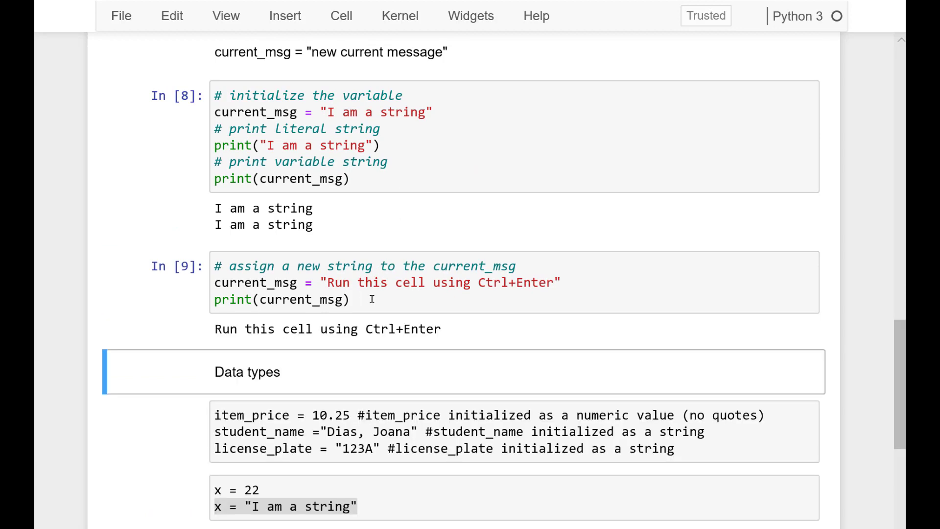
{"action": "scroll", "scroll_direction": "down", "scroll_amount": 3}
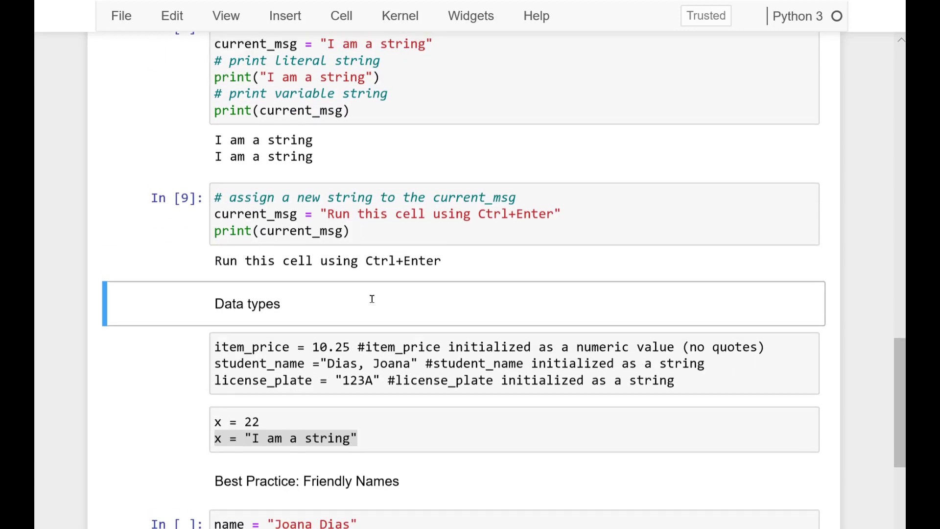
{"action": "scroll", "scroll_direction": "down", "scroll_amount": 3}
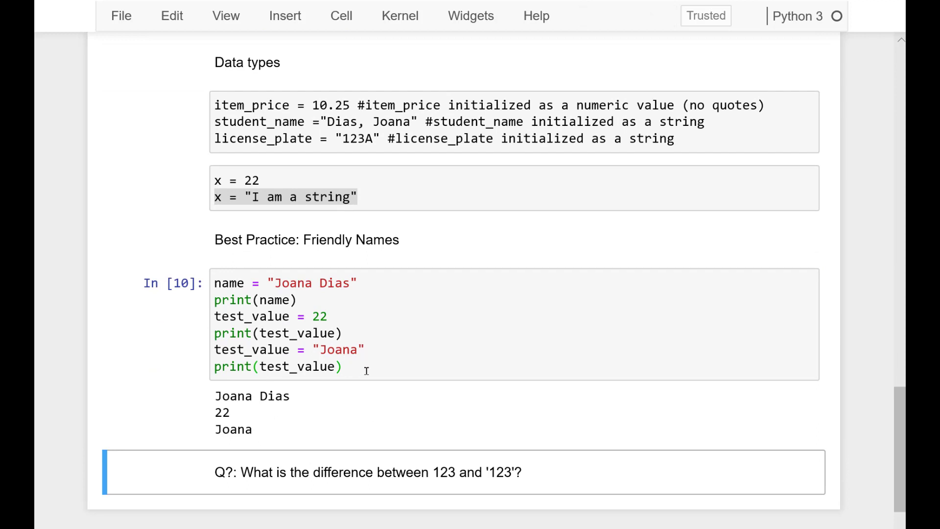
{"action": "mouse_move", "coordinate": [208, 300]}
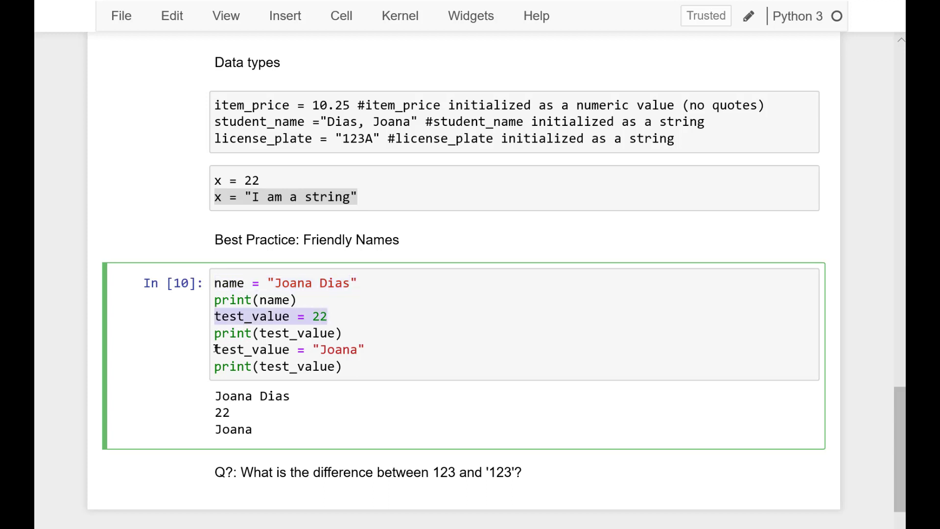
Move into the friendly-names code cell printing Joana Dias, 22 and Joana
{"action": "left_click", "coordinate": [369, 372]}
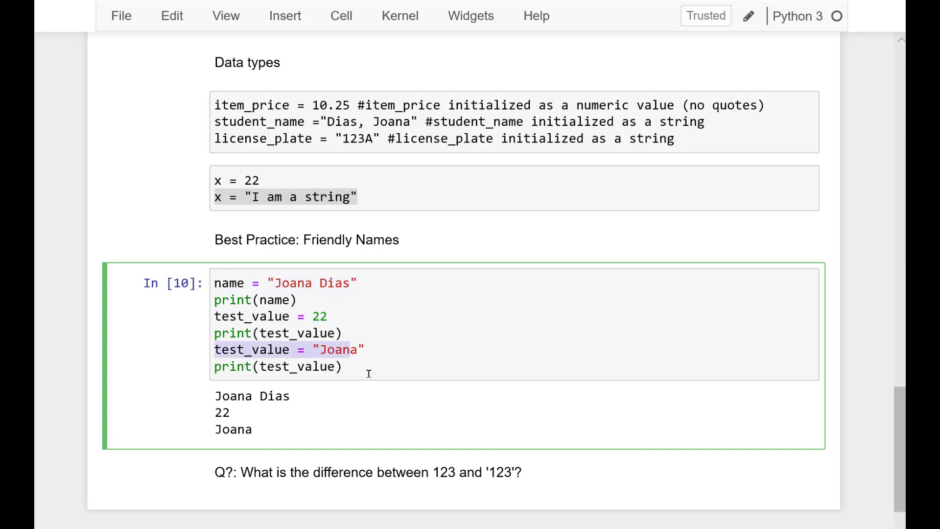
{"action": "scroll", "scroll_direction": "up", "scroll_amount": 3}
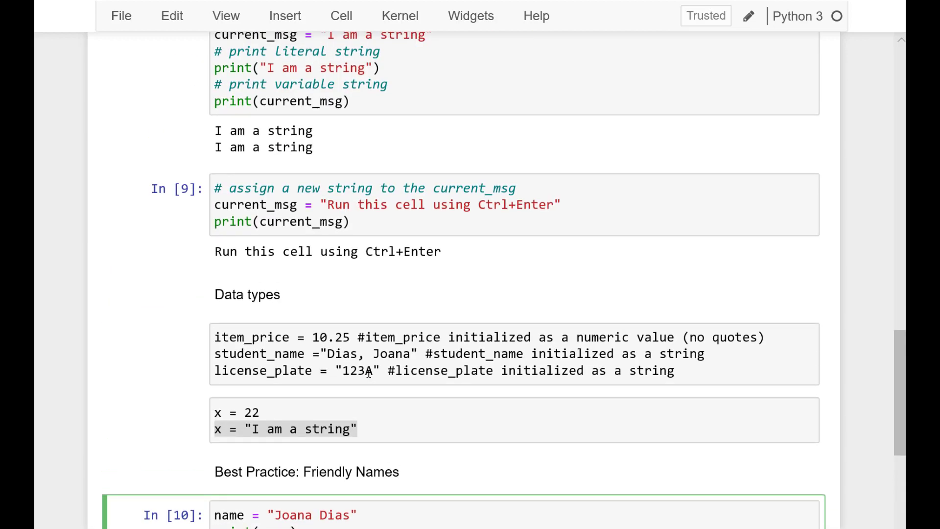
{"action": "scroll", "scroll_direction": "up", "scroll_amount": 3}
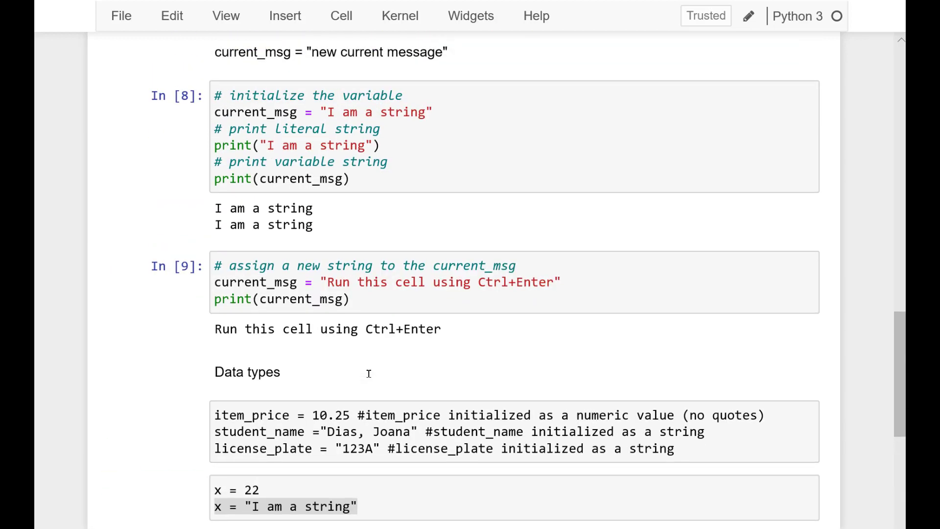
{"action": "scroll", "scroll_direction": "down", "scroll_amount": 3}
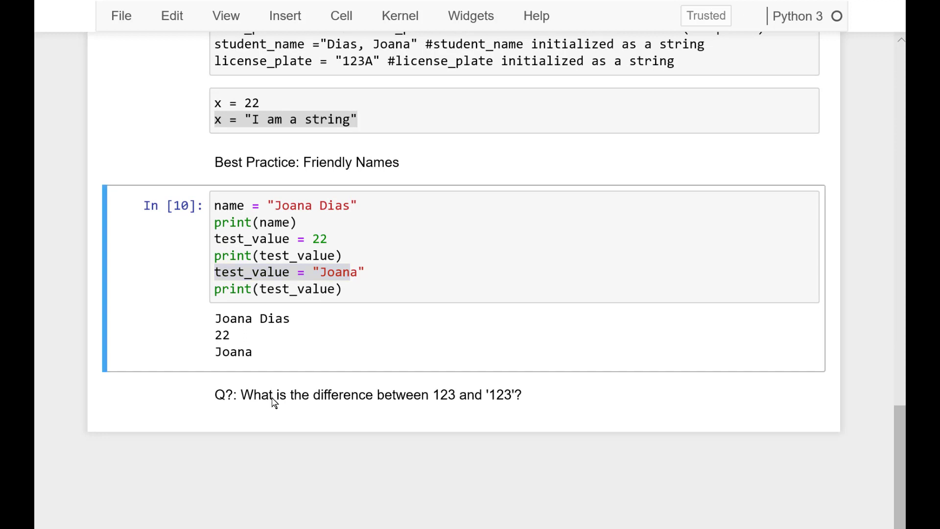